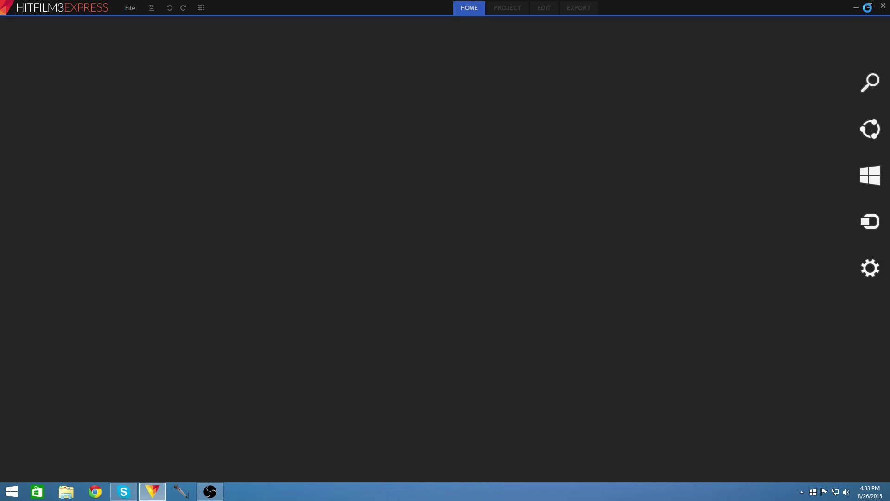
# Step: Fit the previous video into the PREVIOUS VIDEO box and preview the outro ten seconds in
pyautogui.click(543, 8)
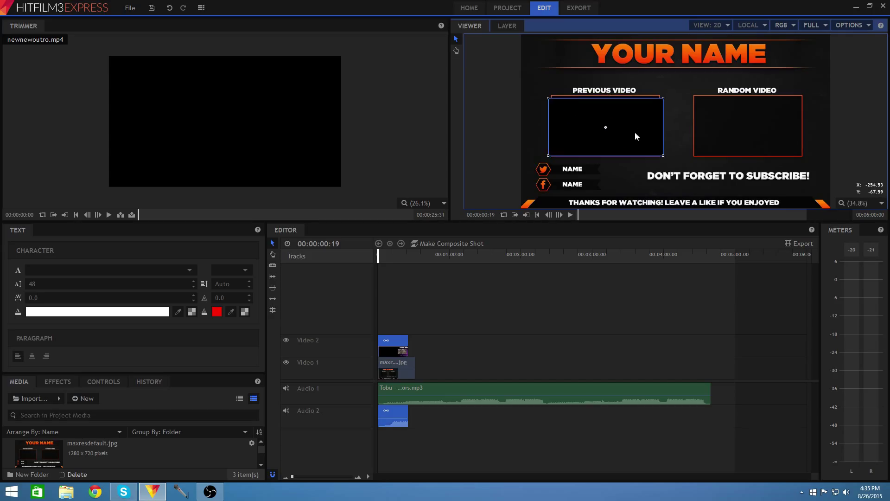
pyautogui.moveTo(377, 252); pyautogui.dragTo(390, 252)
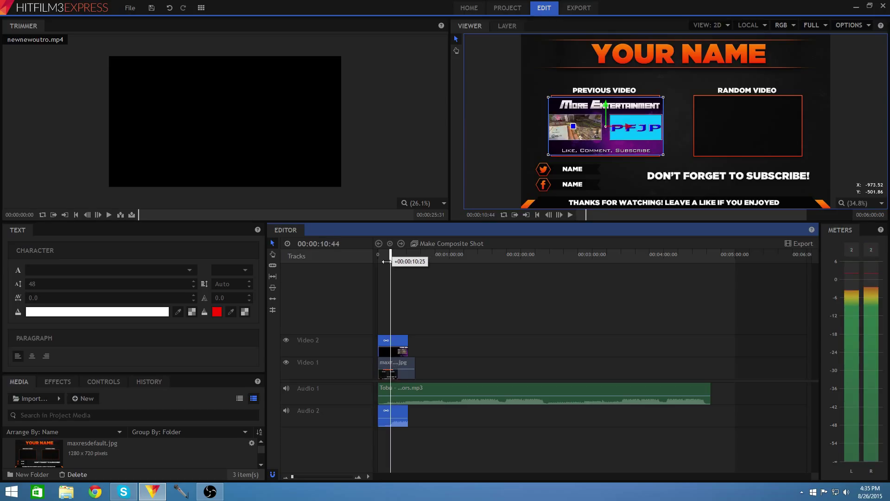